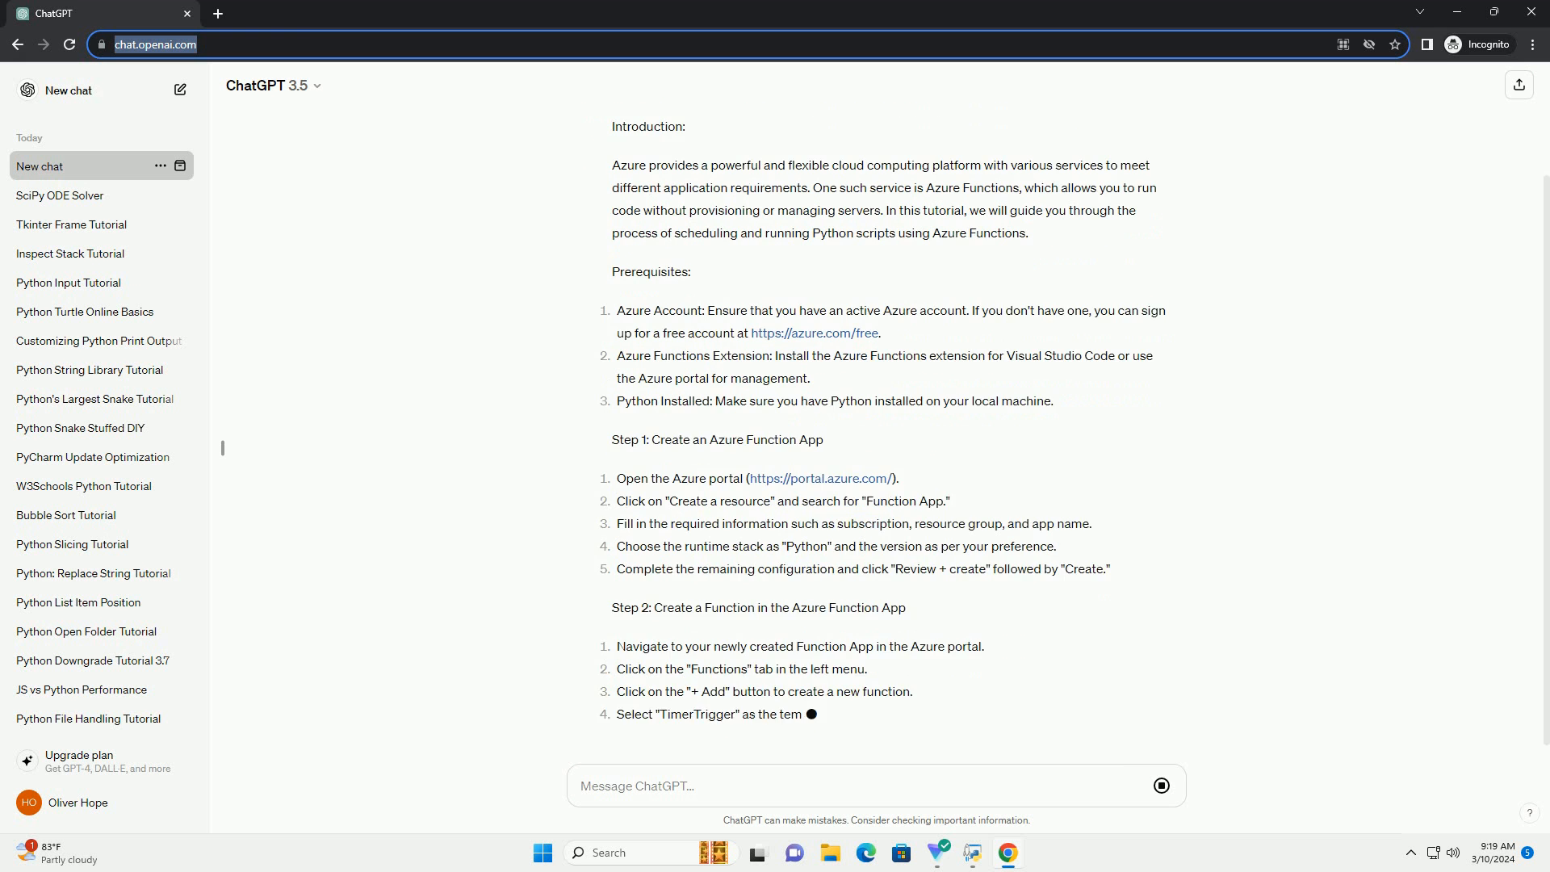
{"action": "scroll", "scroll_direction": "down", "scroll_amount": 3}
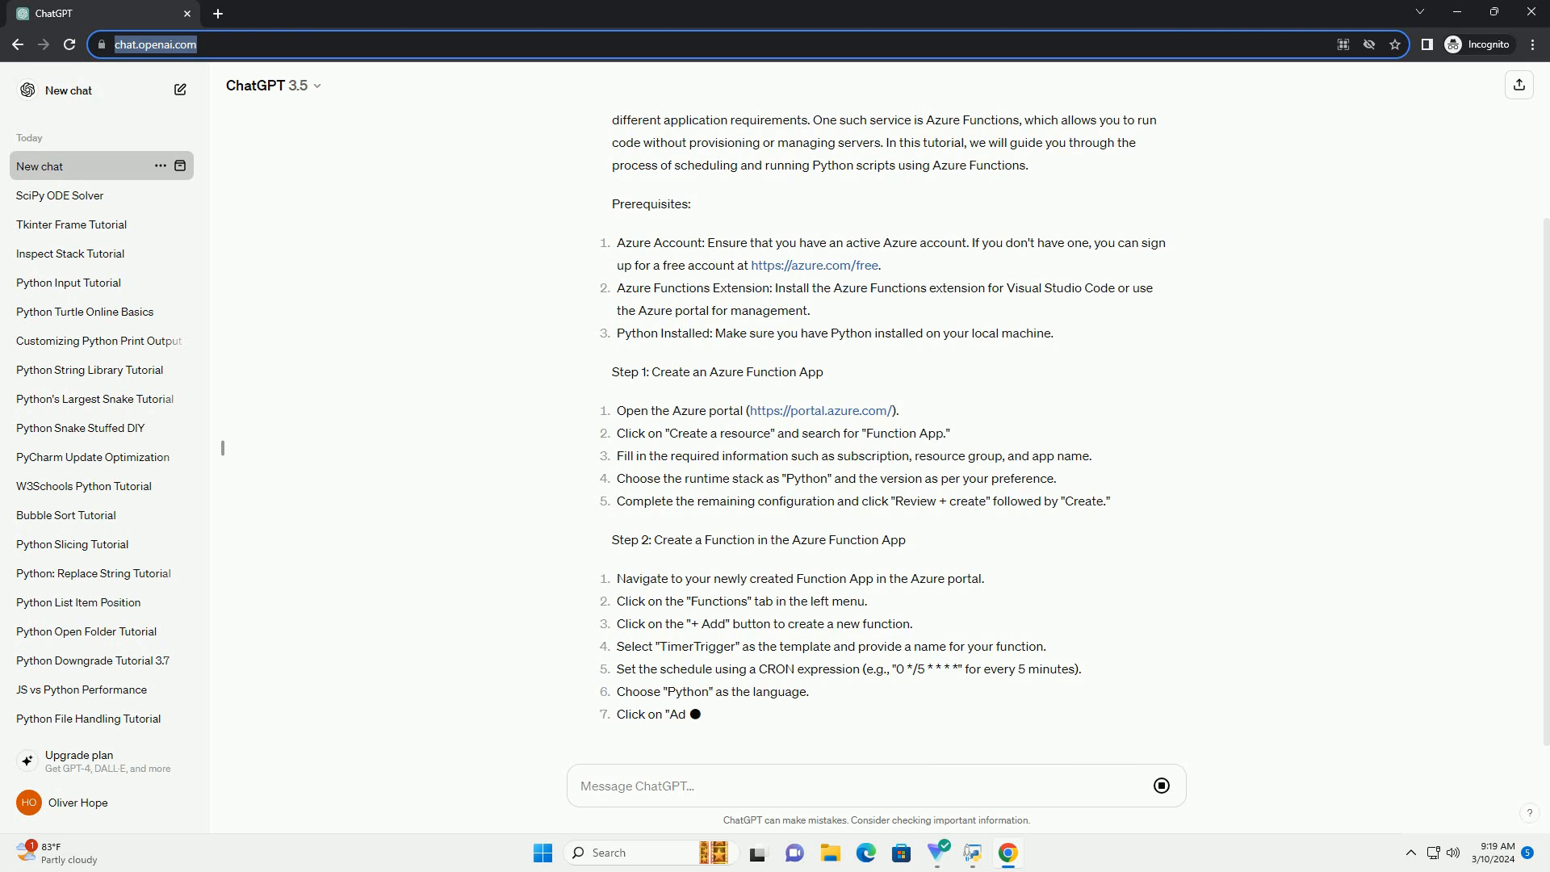
{"action": "scroll", "scroll_direction": "down", "scroll_amount": 3}
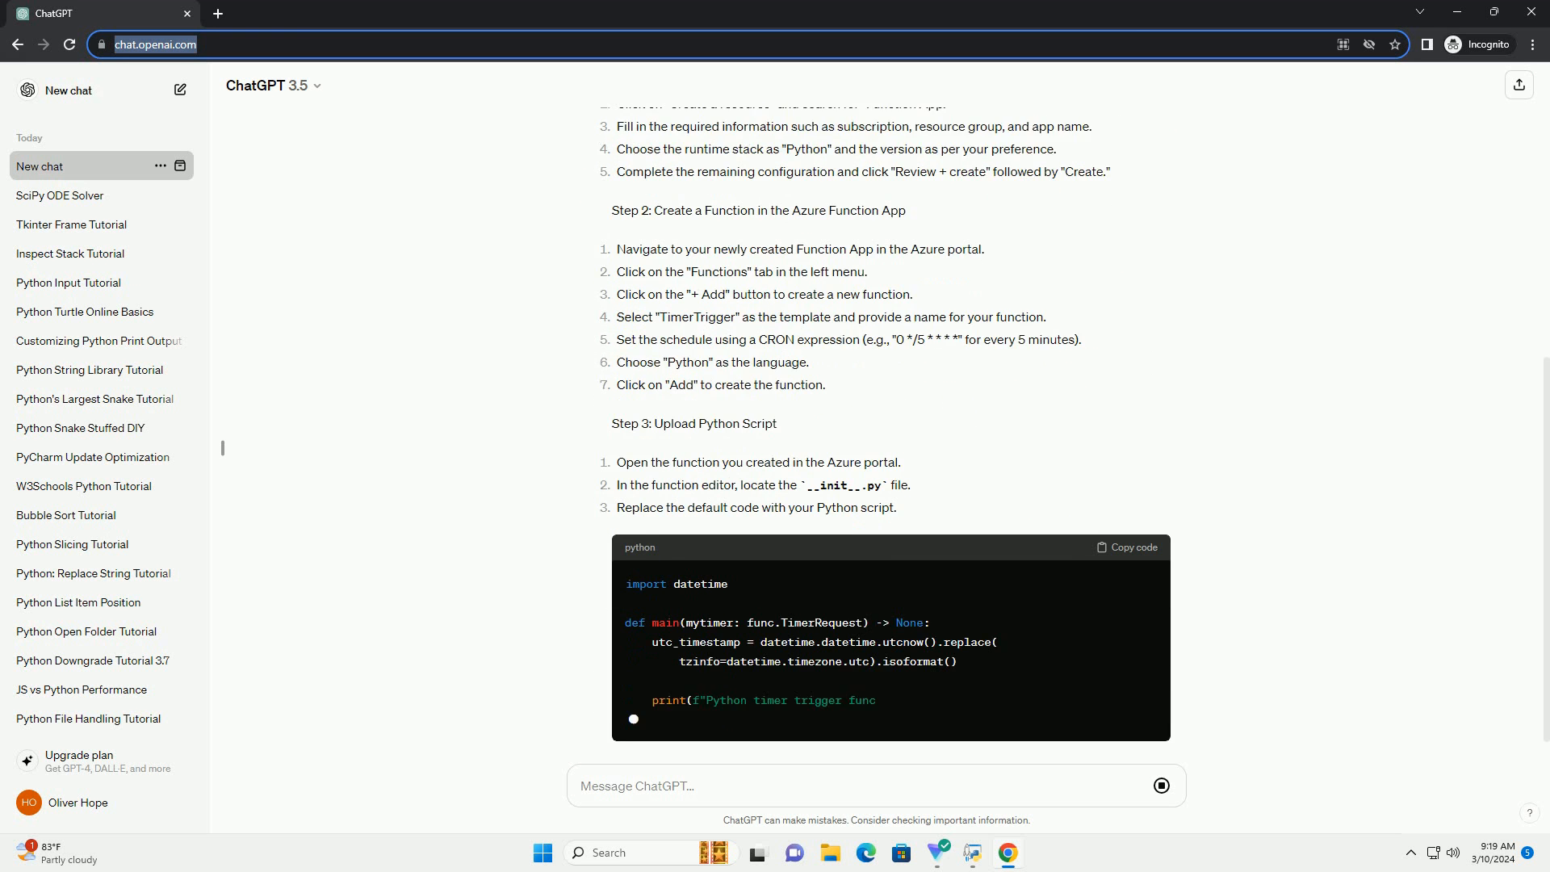
{"action": "scroll", "scroll_direction": "down", "scroll_amount": 3}
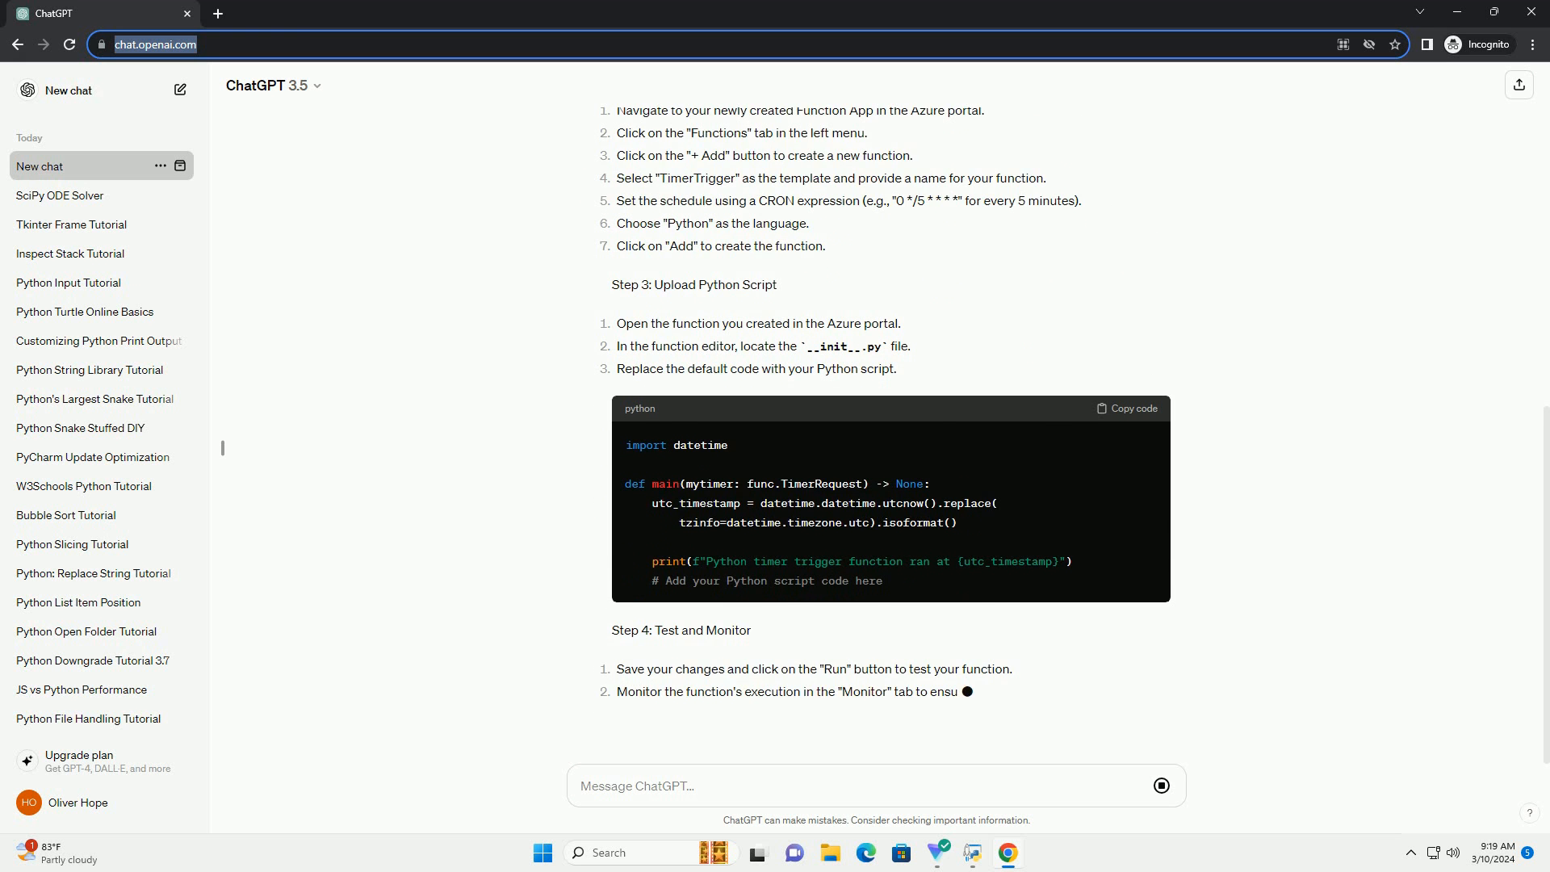
{"action": "scroll", "scroll_direction": "down", "scroll_amount": 3}
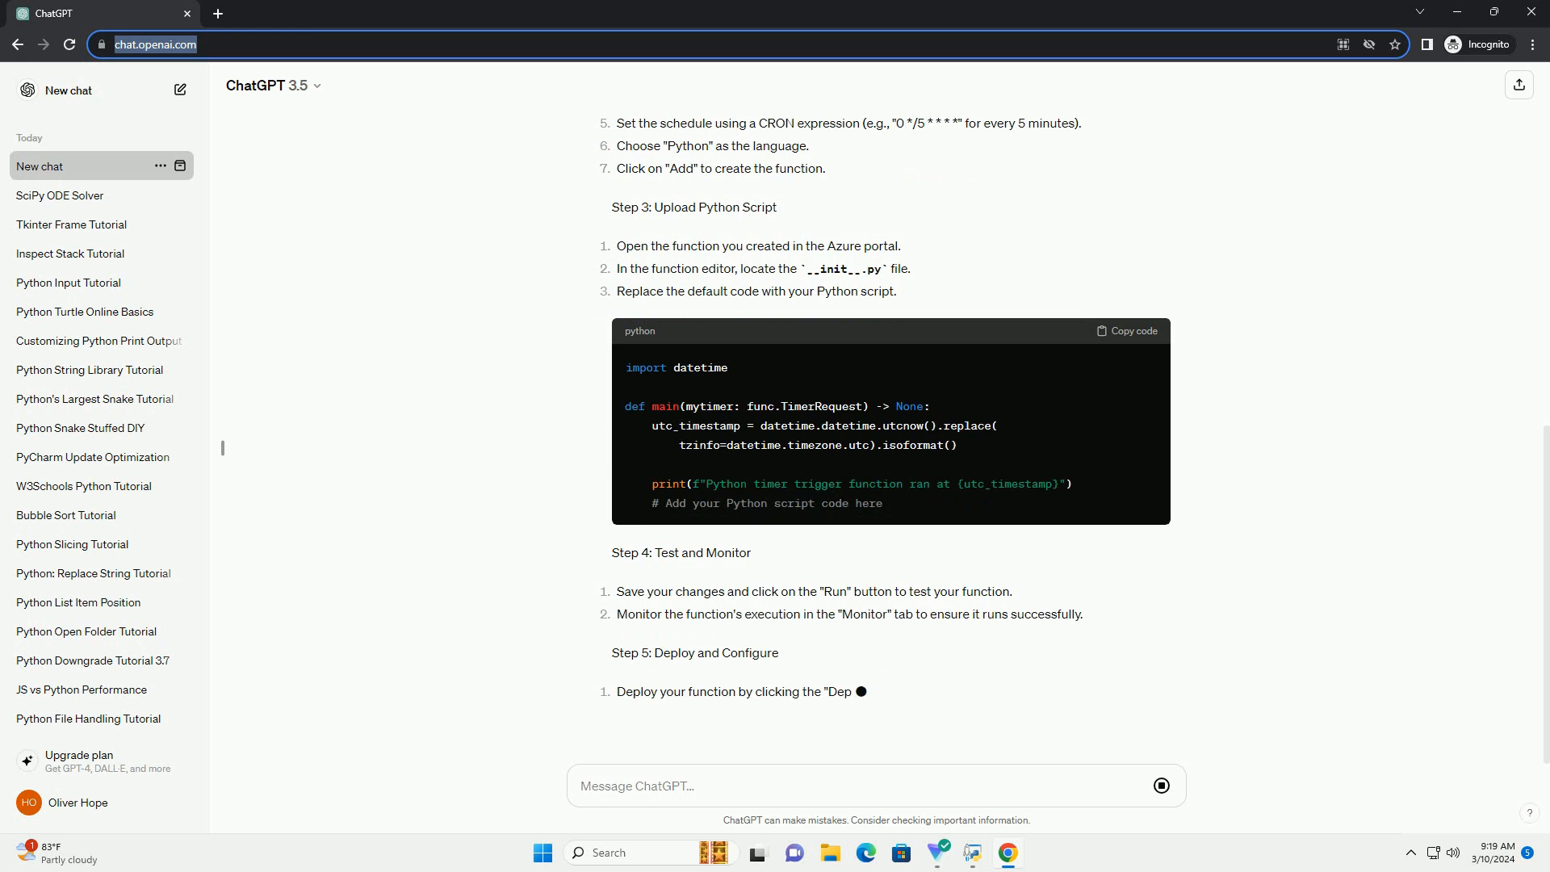
{"action": "scroll", "scroll_direction": "down", "scroll_amount": 3}
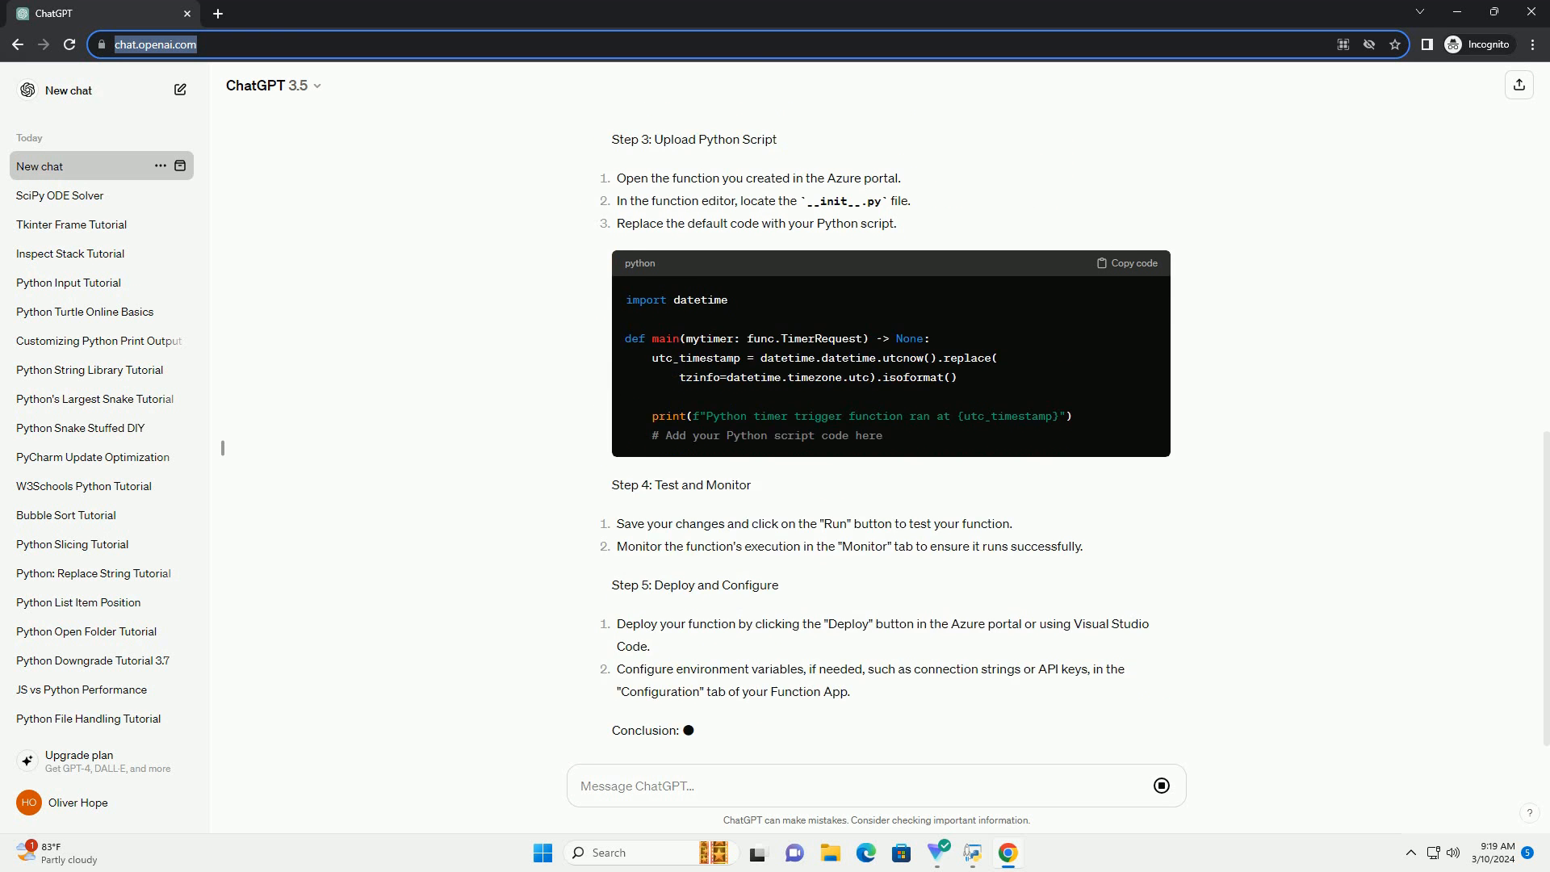
{"action": "scroll", "scroll_direction": "down", "scroll_amount": 3}
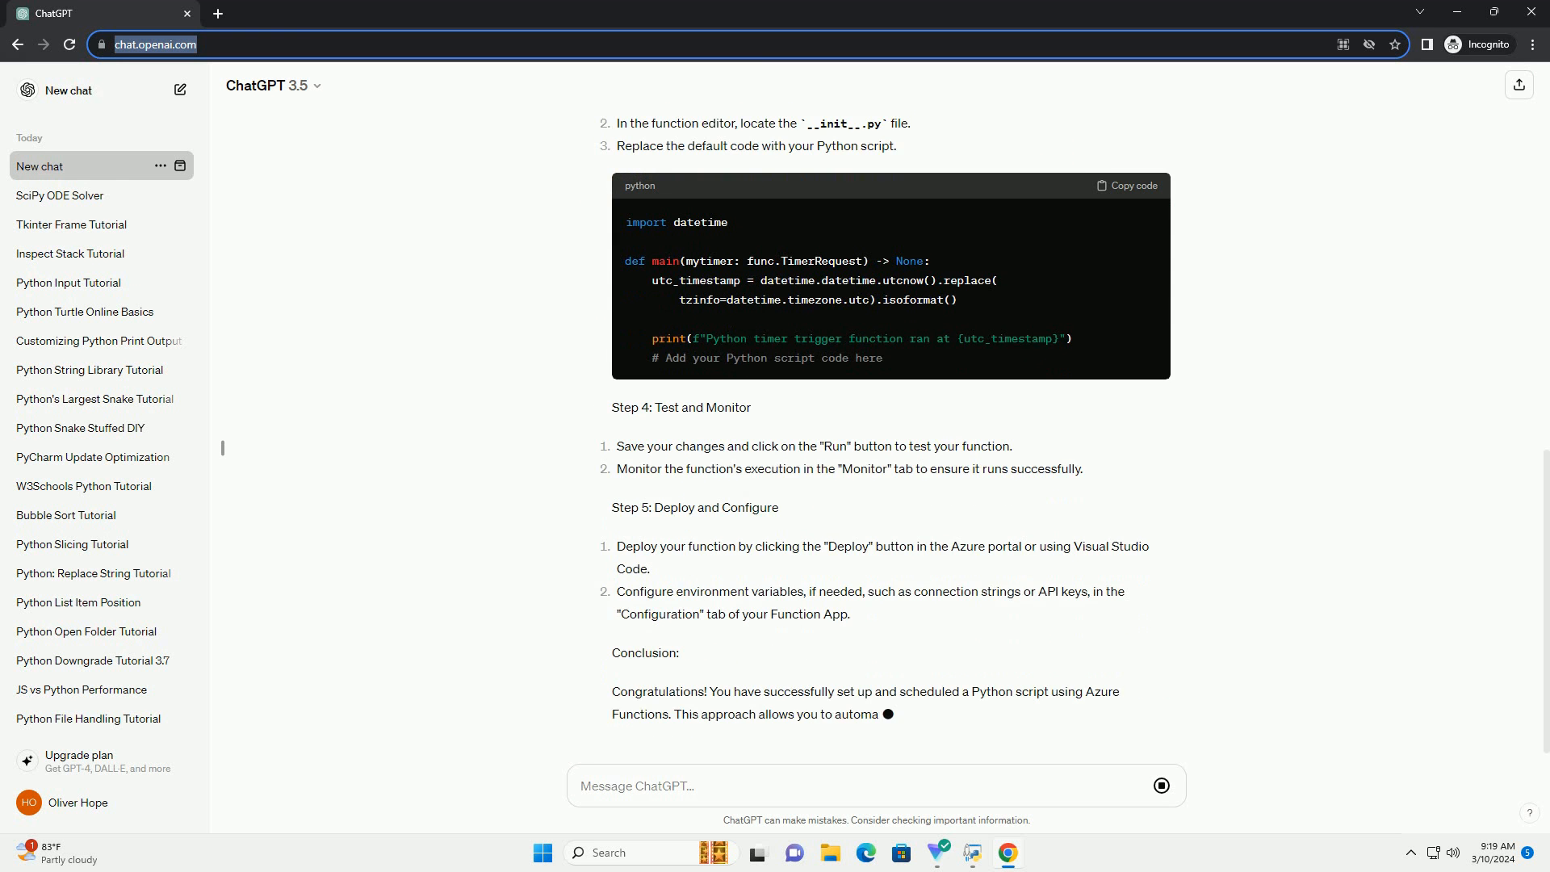